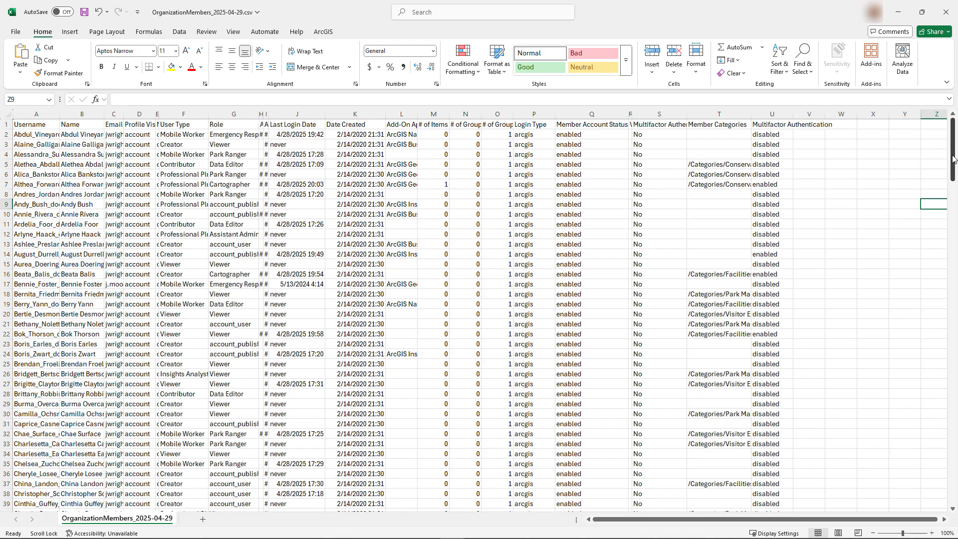
Step: Download the OrganizationMembers_2025-05-06 report from the Organization Status Reports list
scroll(down, 3)
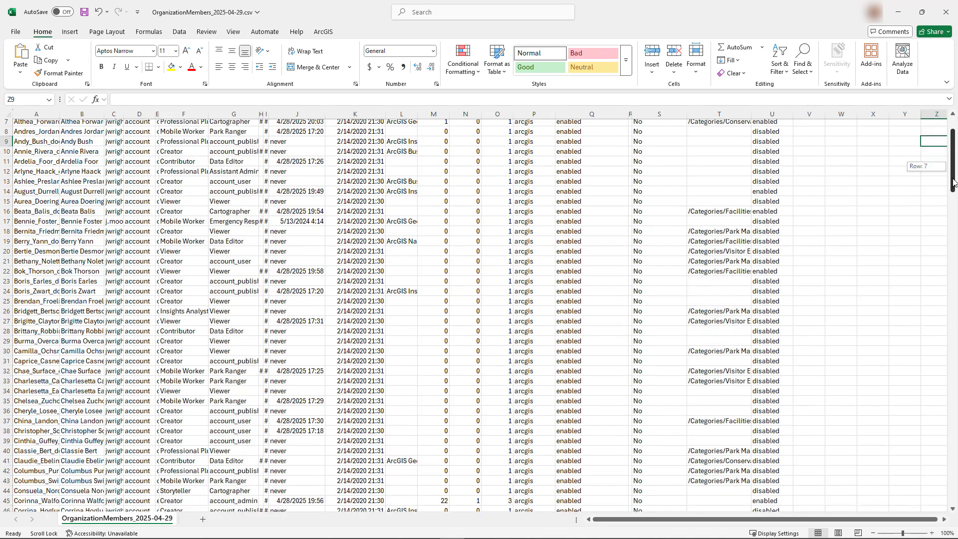
scroll(down, 3)
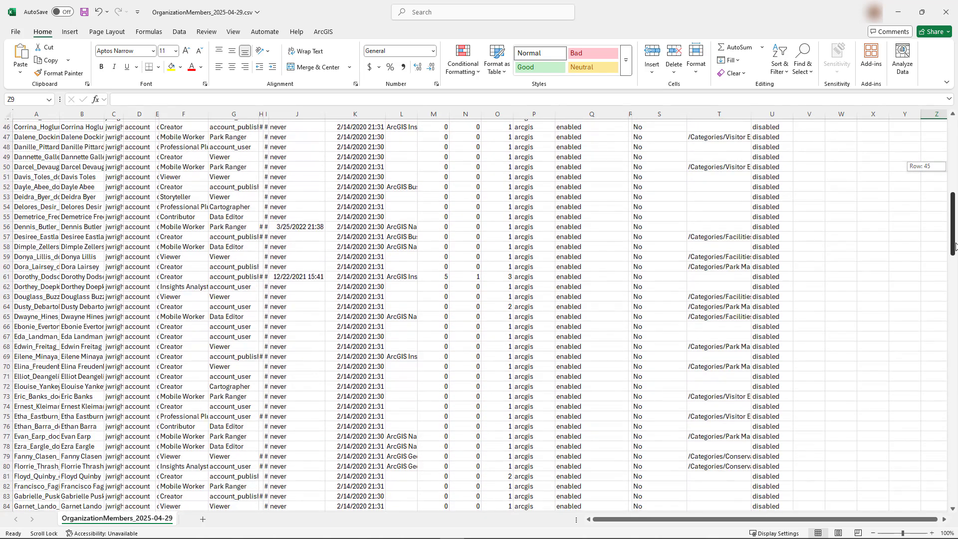
scroll(down, 3)
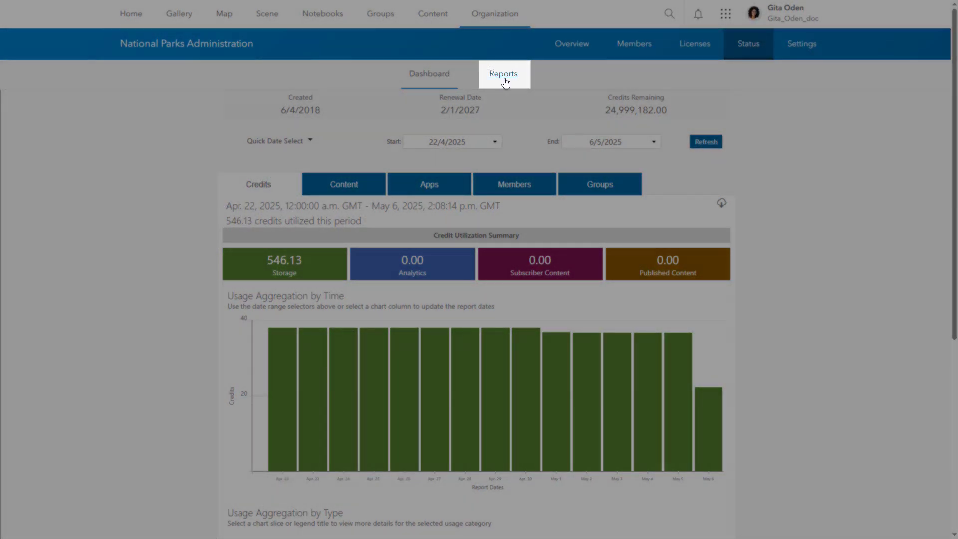
click(503, 73)
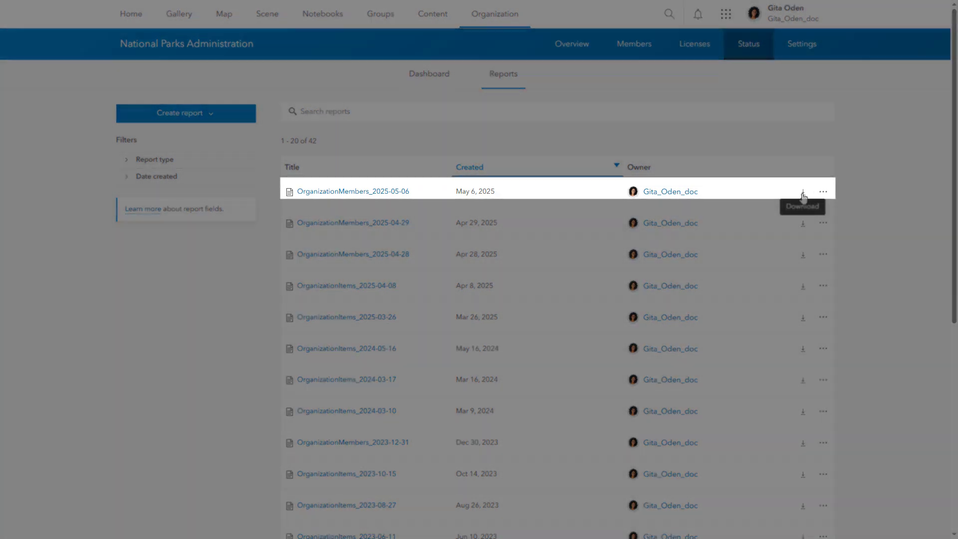
click(802, 191)
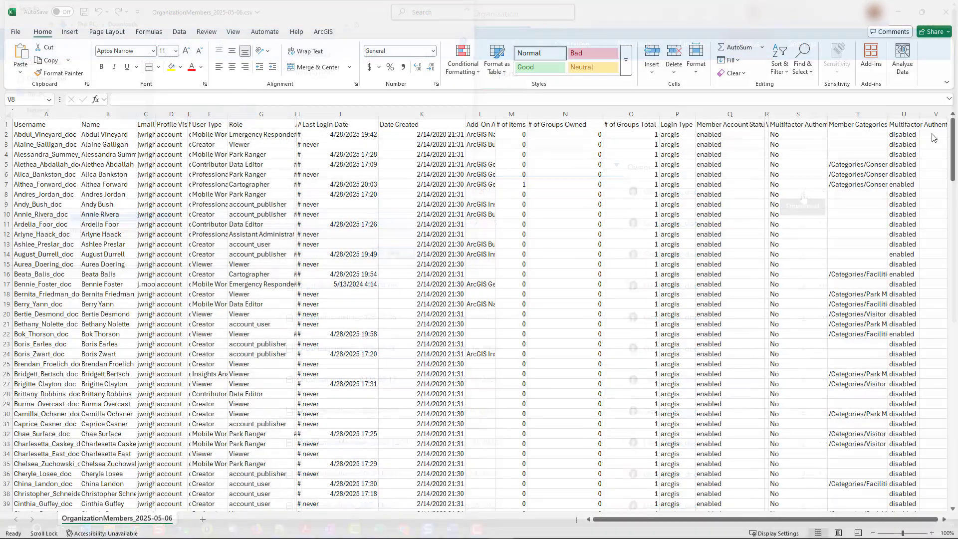
Step: Filter the Multifactor Authentication column to exclude enabled, leaving the 226 disabled members
click(903, 134)
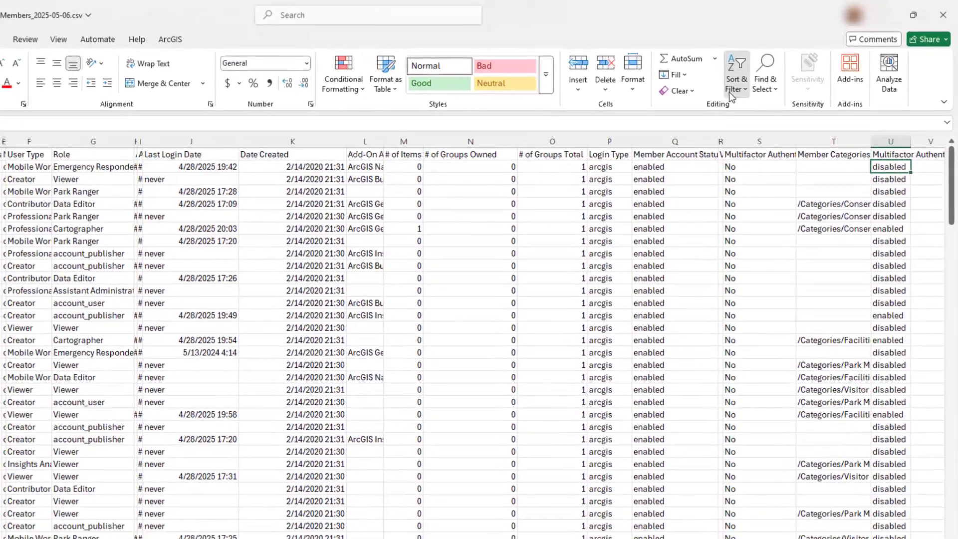
click(735, 74)
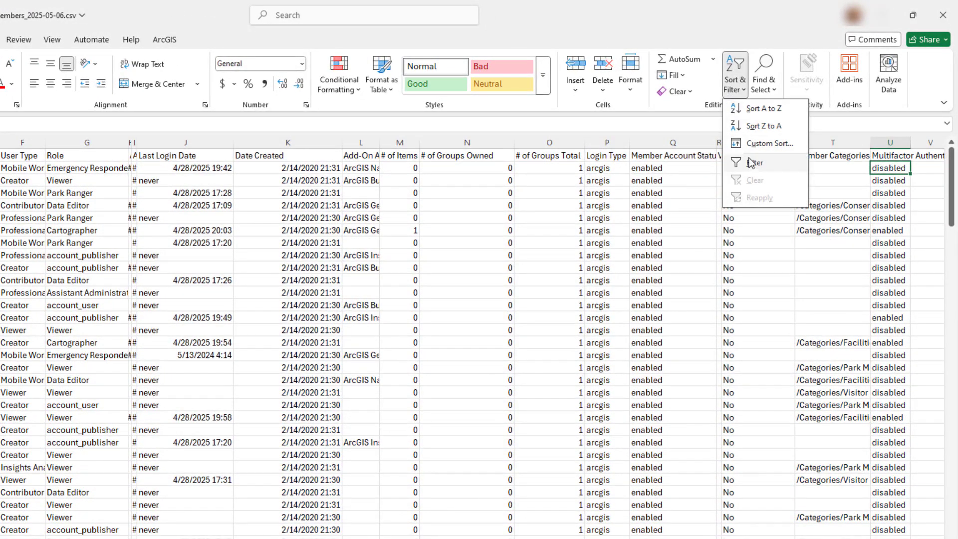
click(904, 163)
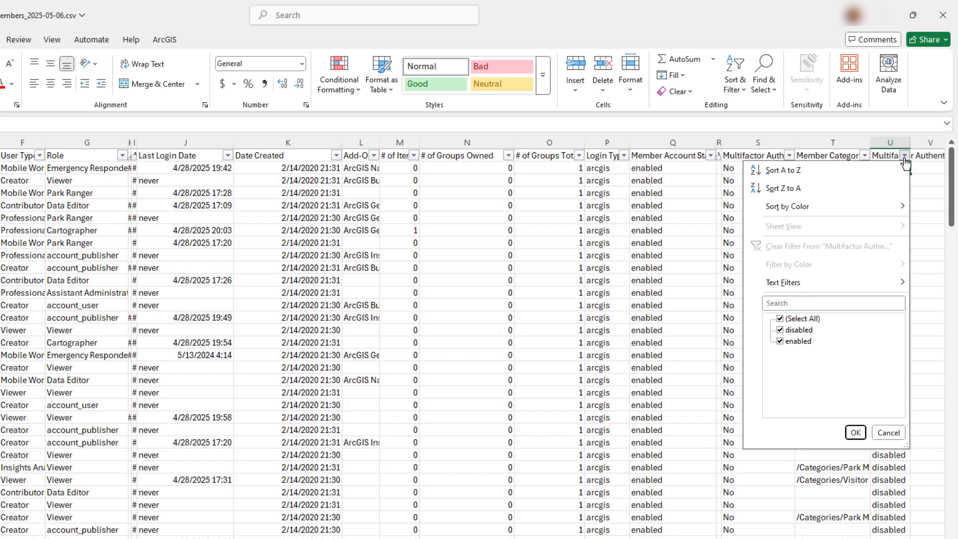
click(797, 318)
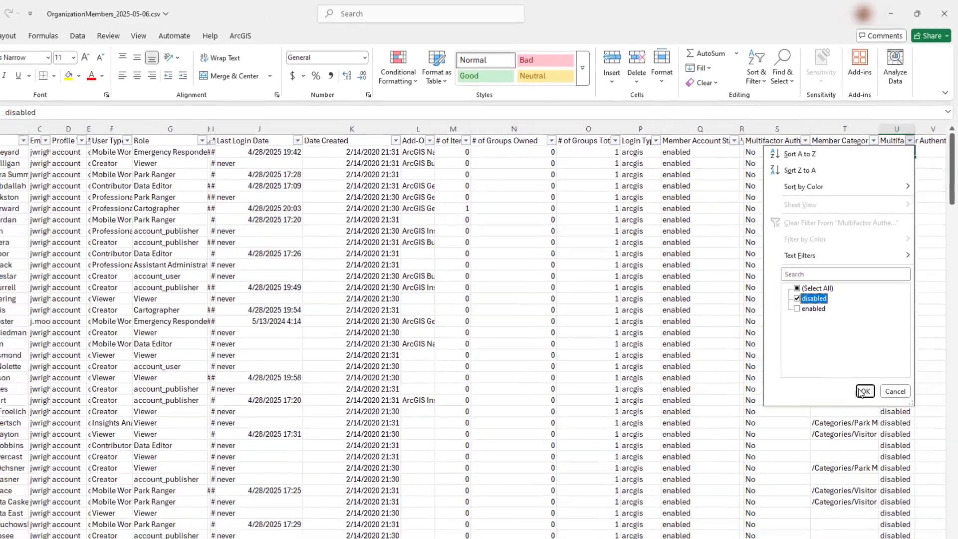
click(863, 391)
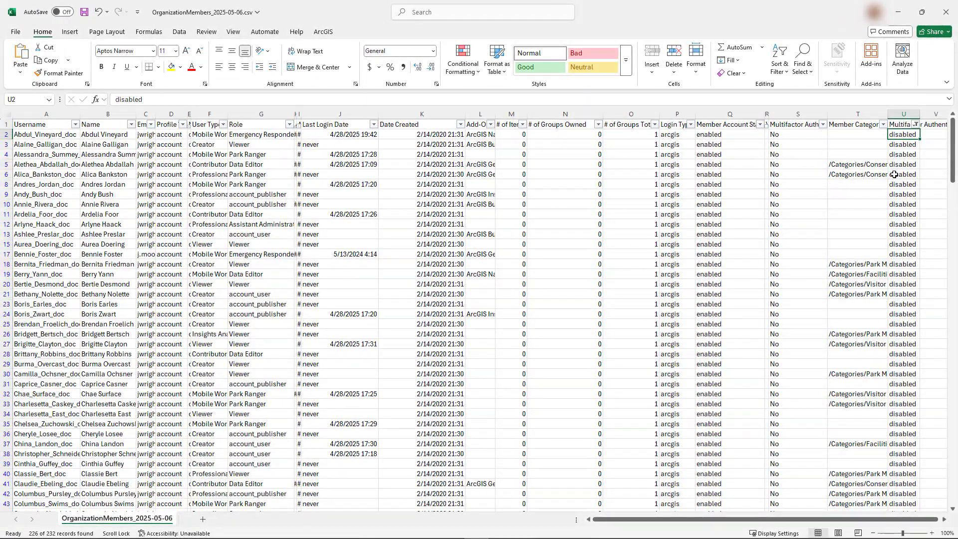
click(916, 124)
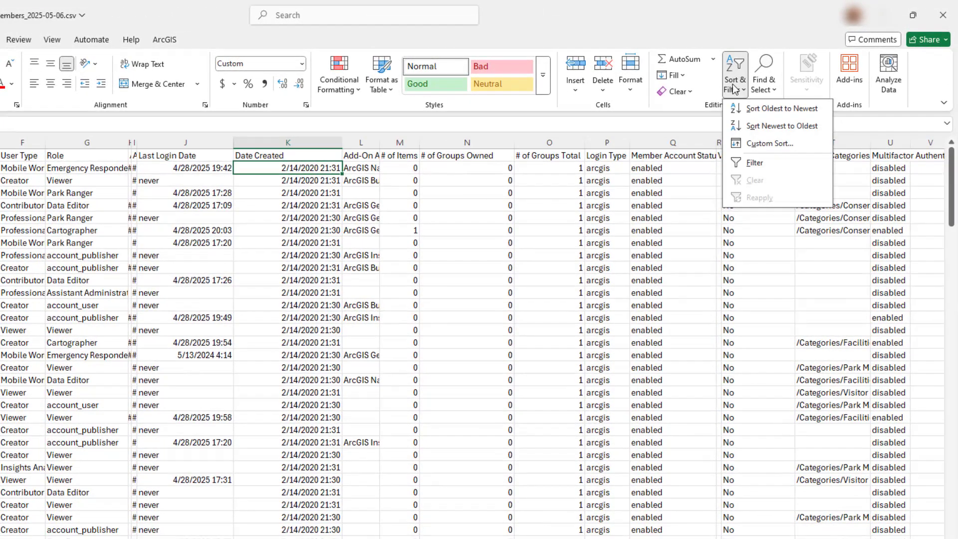
Step: Custom-sort the report by # of Items Owned, largest to smallest
click(771, 143)
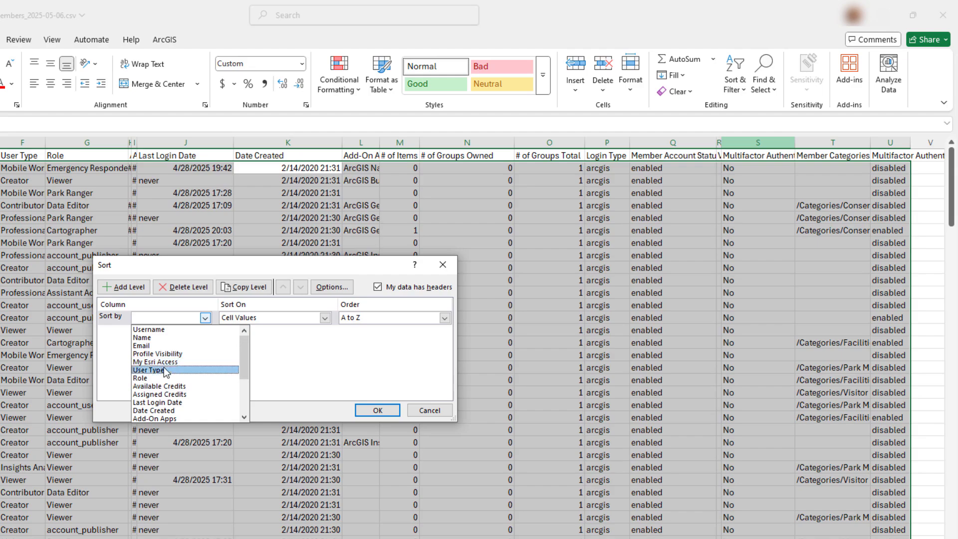
click(153, 410)
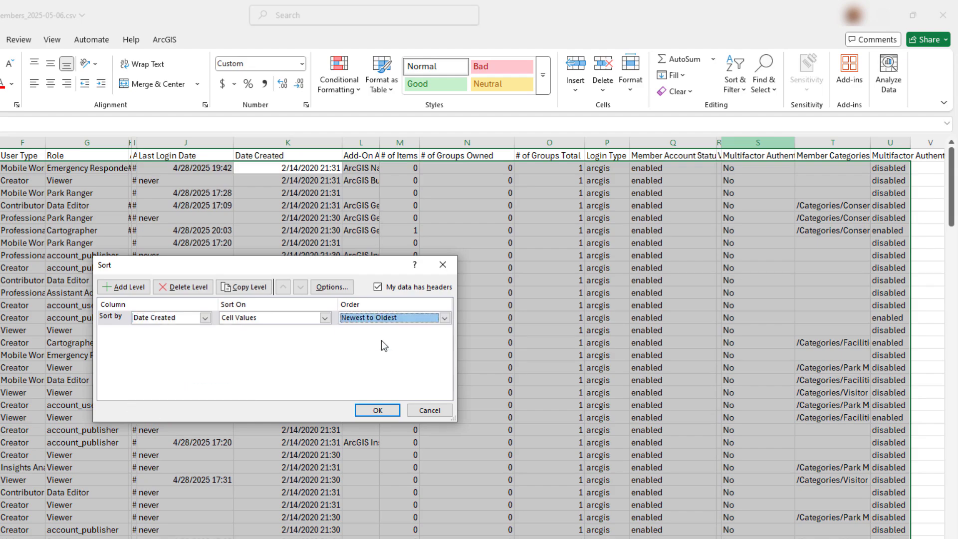
click(376, 410)
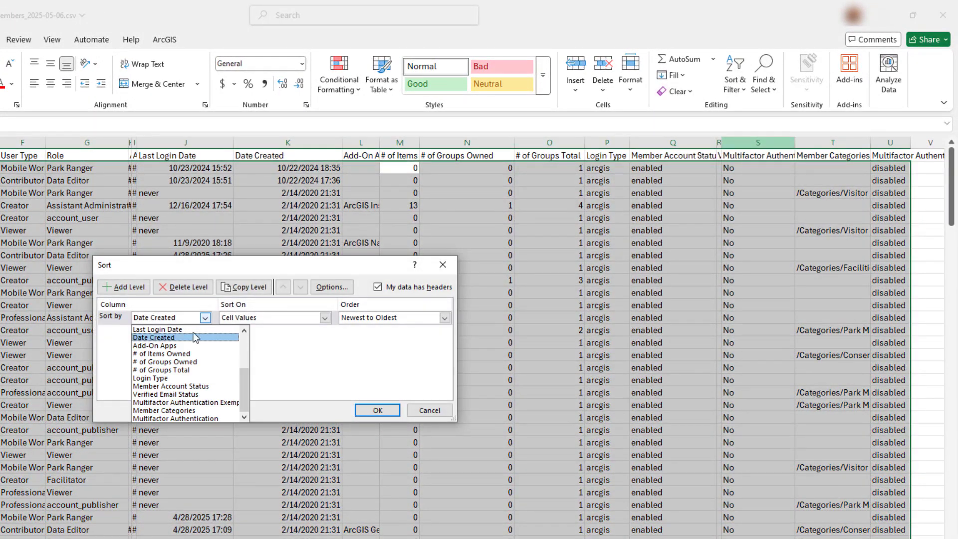
click(377, 410)
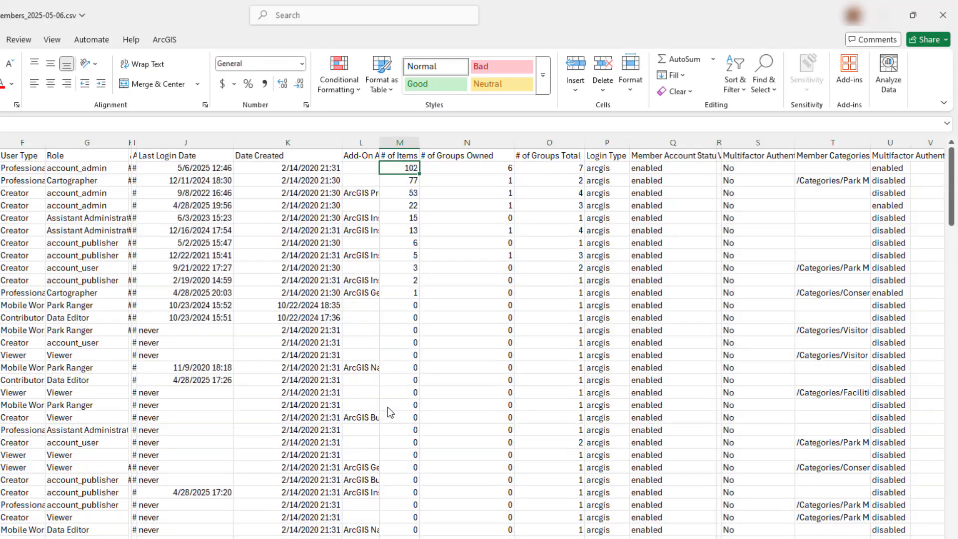